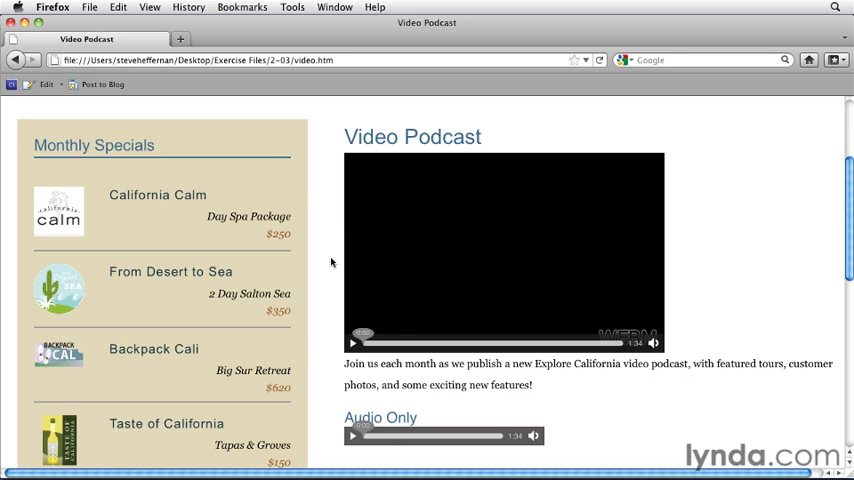
{"action": "mouse_move", "coordinate": [324, 328]}
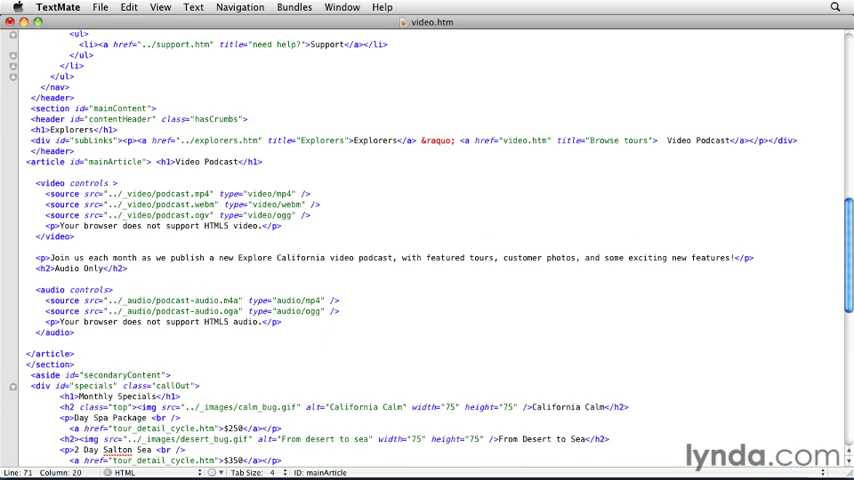
- Add a preload attribute to the podcast <video controls> tag in video.htm
{"action": "type", "text": "preload"}
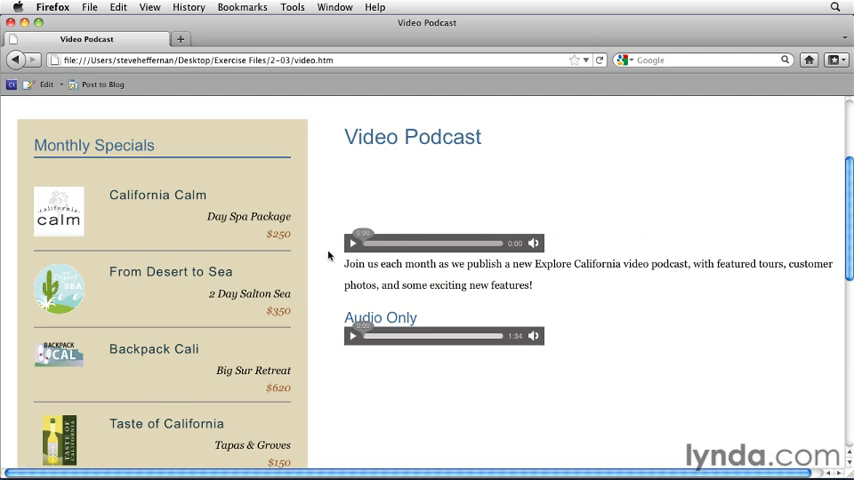
{"action": "mouse_move", "coordinate": [420, 212]}
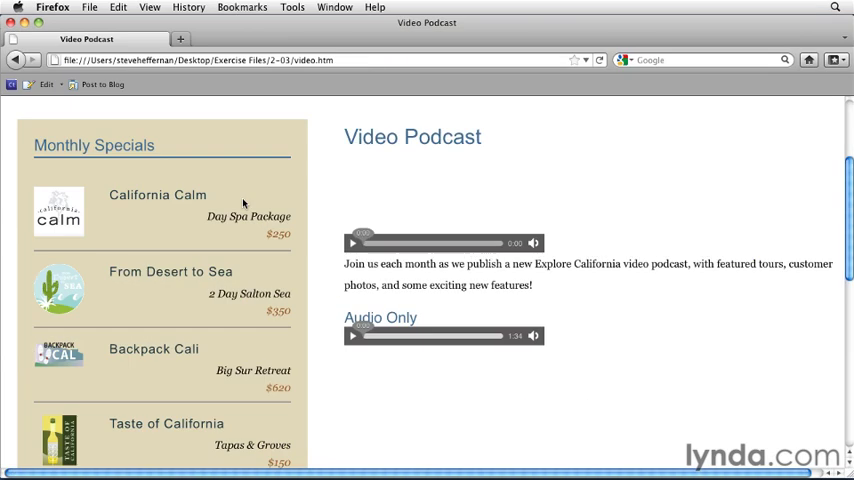
{"action": "left_click", "coordinate": [352, 244]}
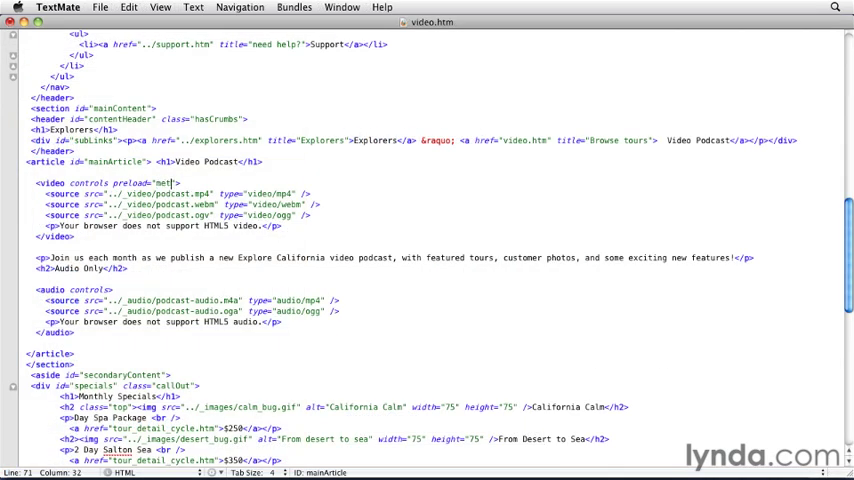
- Change the podcast video's preload value to metadata
{"action": "type", "text": "adata"}
{"action": "left_click", "coordinate": [76, 290]}
{"action": "type", "text": " preload="}
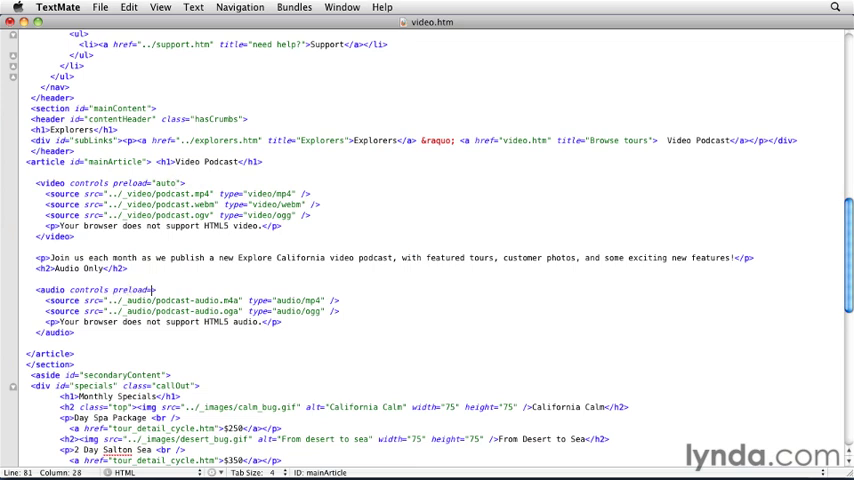
- Give the audio-only player preload="none" while the video keeps preload="auto"
{"action": "type", "text": "none\""}
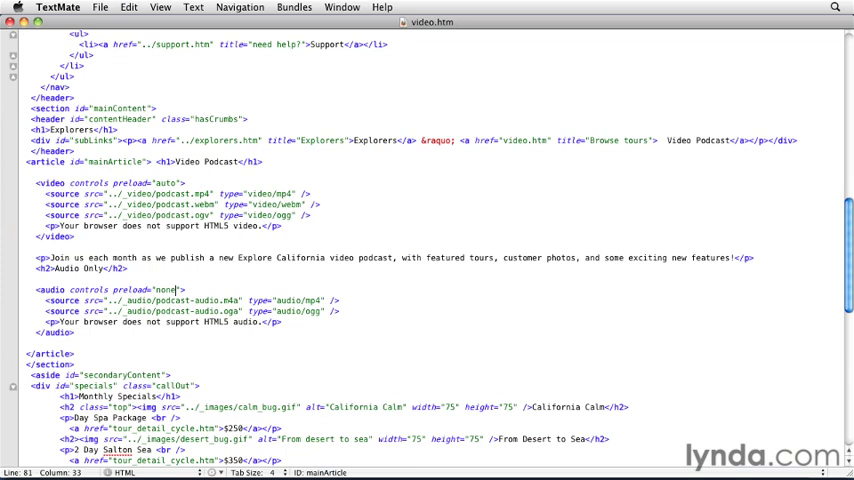